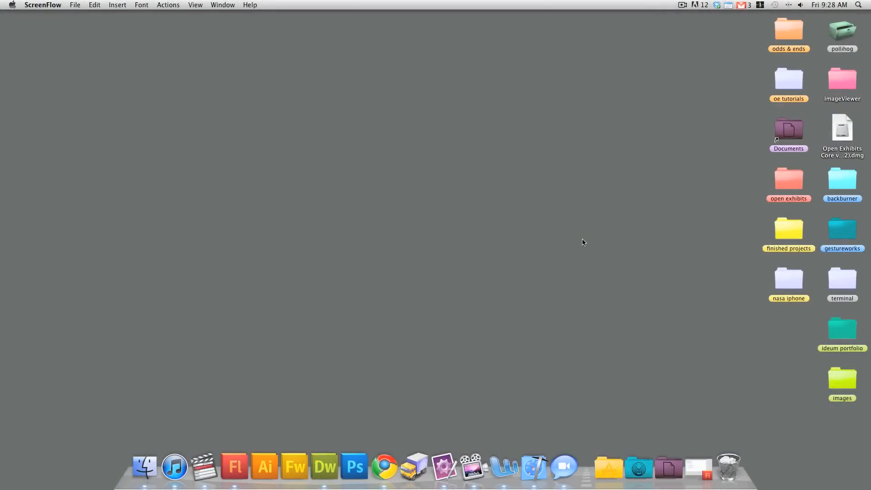
mouse_move(813, 147)
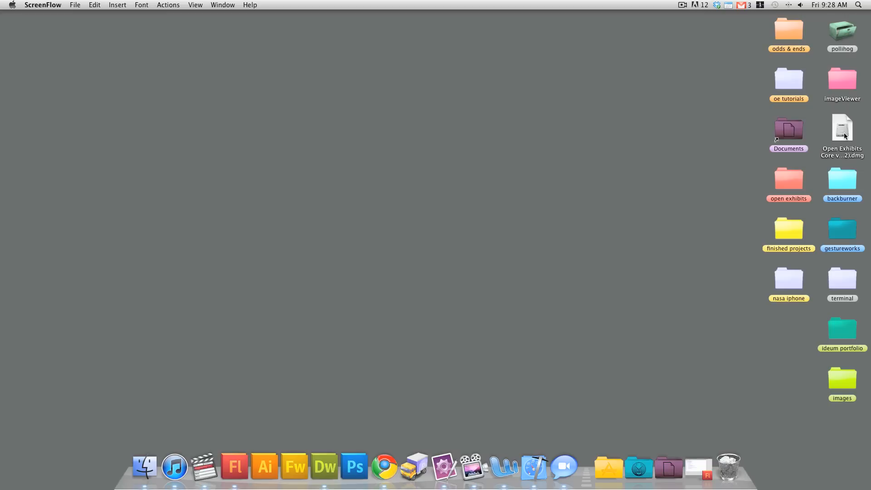
Mount the Open Exhibits Core .dmg and agree to its software license
double_click(842, 128)
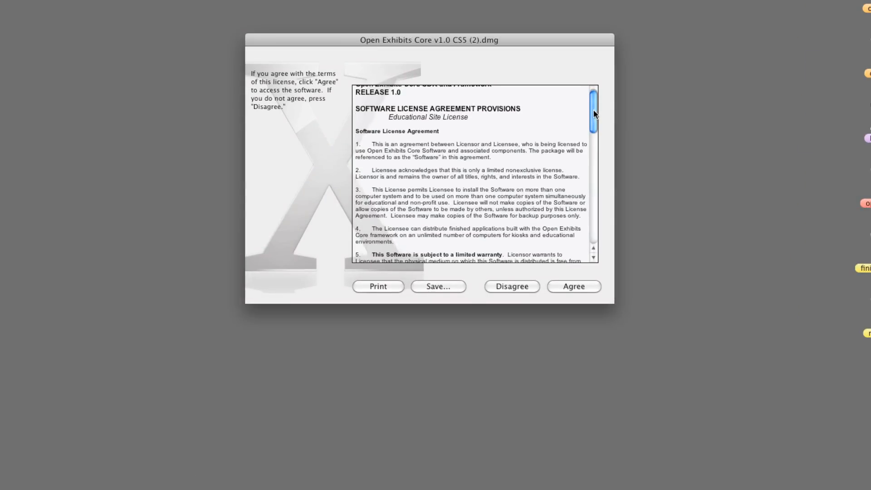
scroll(down, 3)
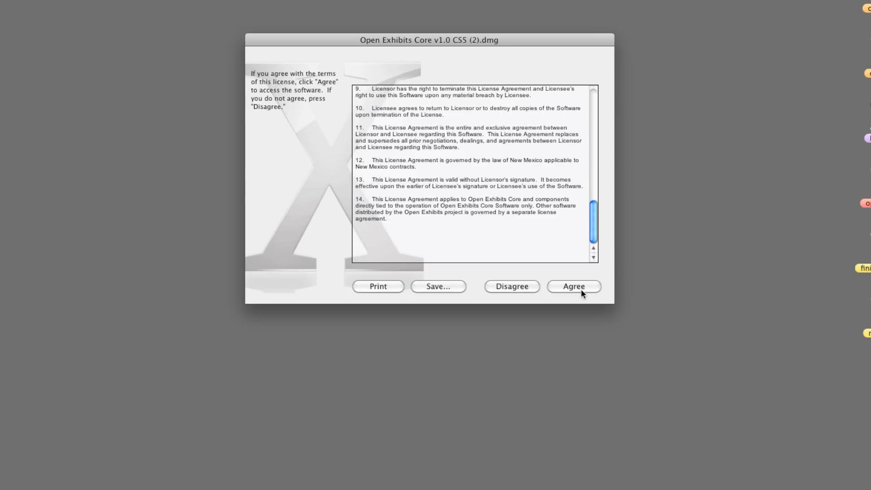
click(574, 286)
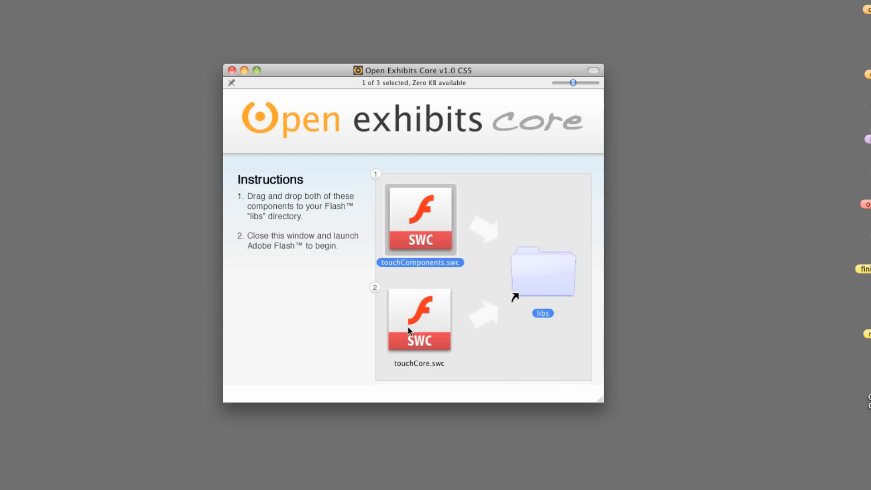
Review touchCore.swc in the installer window, then close the window
click(418, 319)
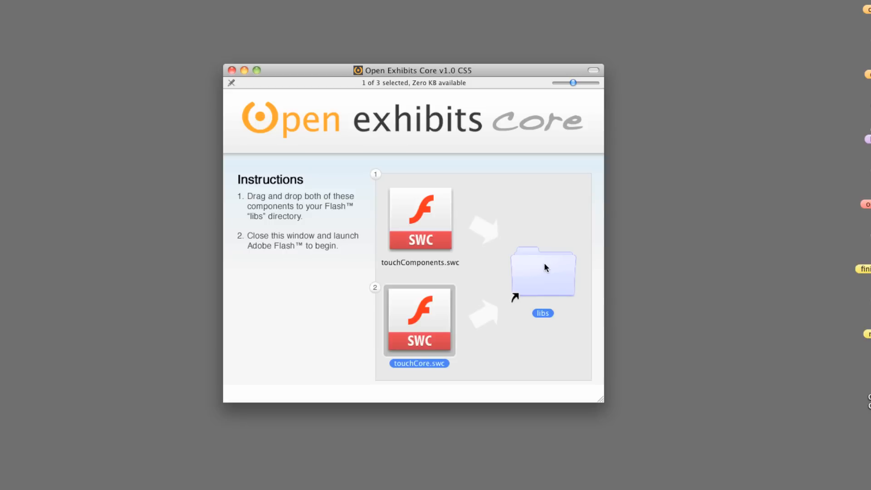
click(231, 71)
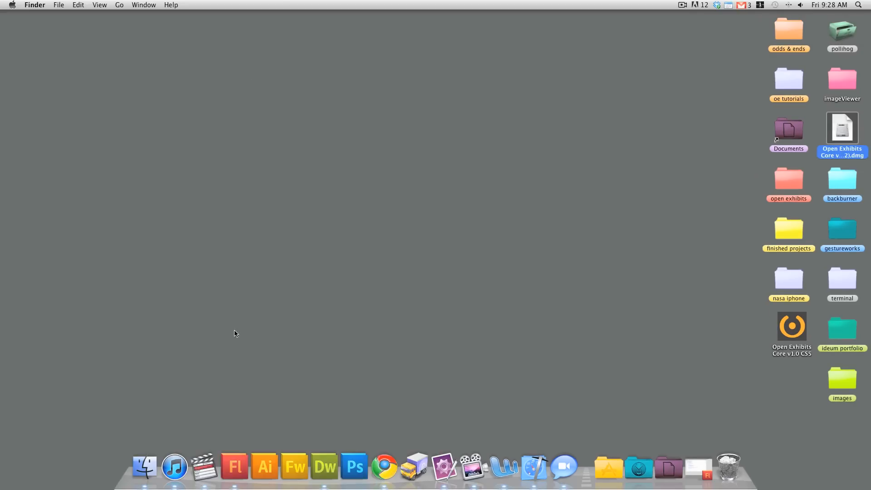
click(249, 466)
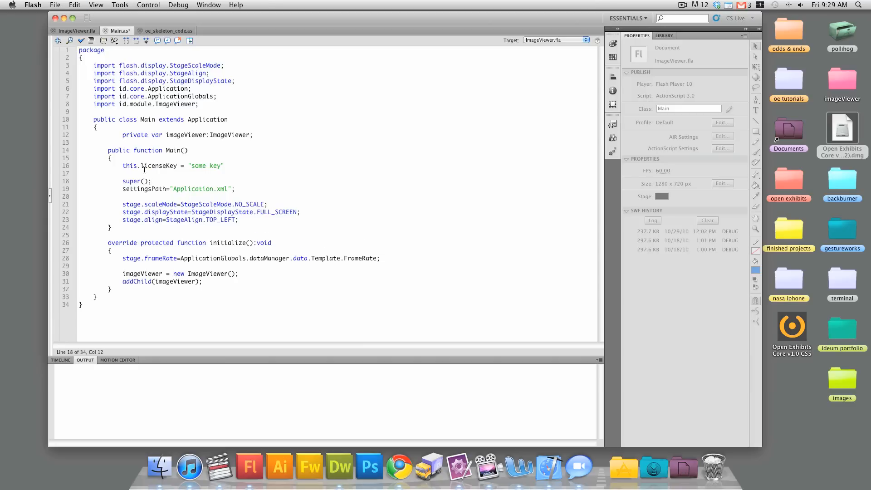
Separate settingsPath from super() with a blank line and select the 'some key' placeholder
key(Return)
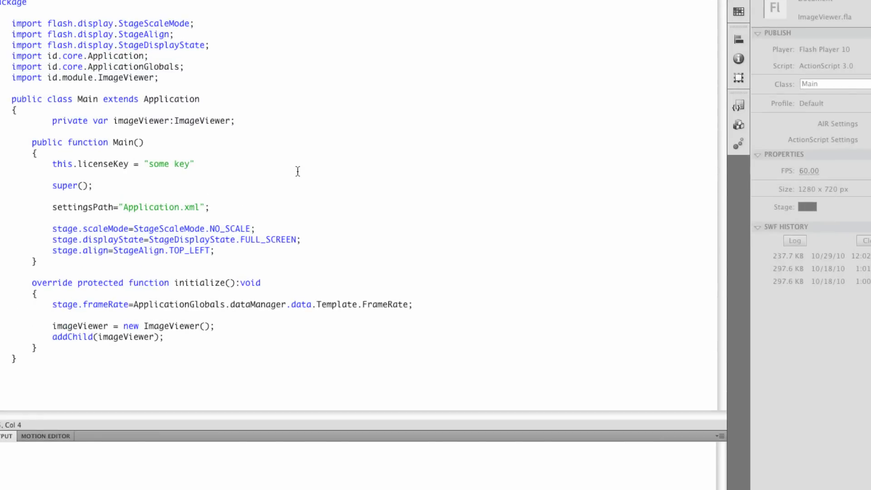
double_click(169, 164)
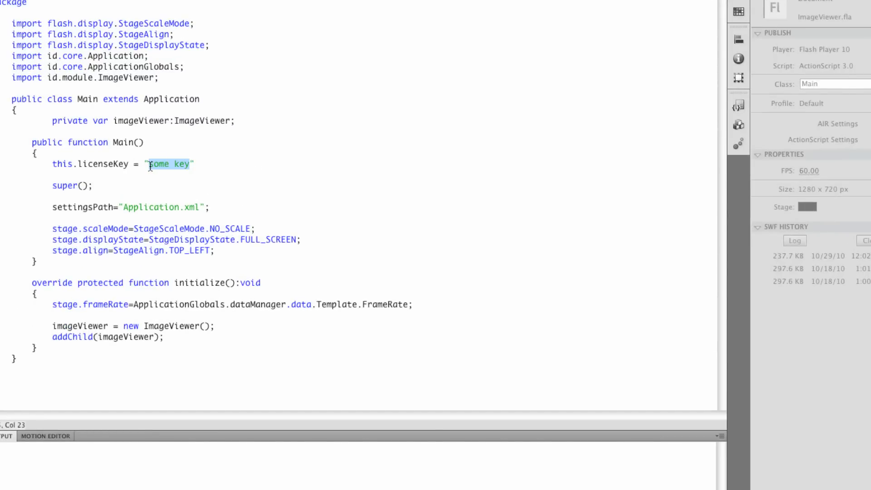
mouse_move(282, 187)
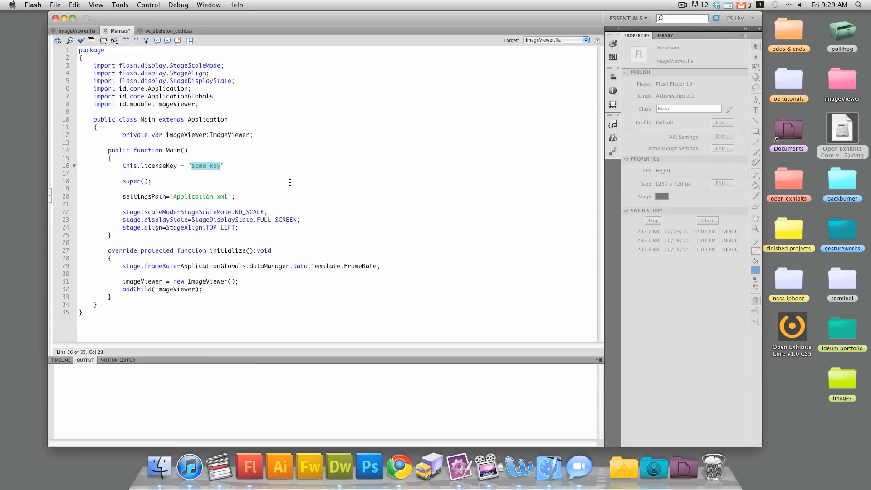
mouse_move(281, 194)
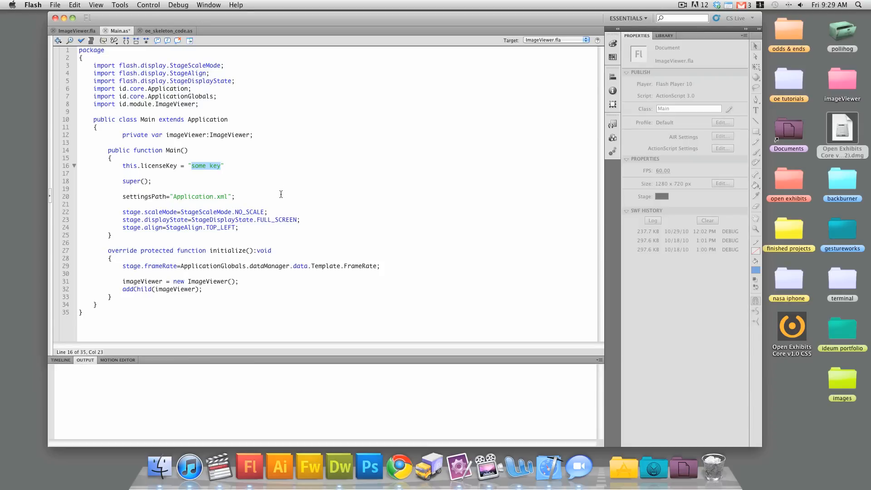
mouse_move(281, 180)
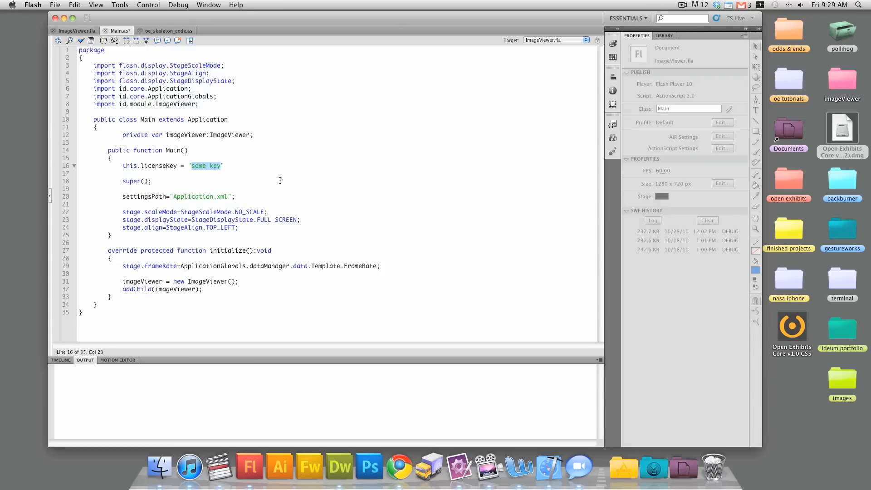